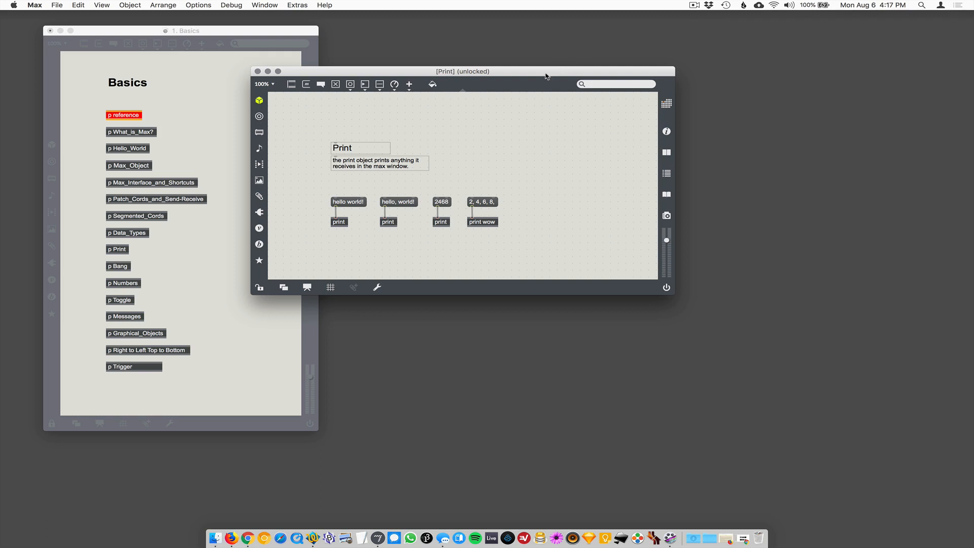
# Step: Enlarge the Print patch window and show the Max Console beside it
pyautogui.moveTo(463, 71); pyautogui.dragTo(460, 51)
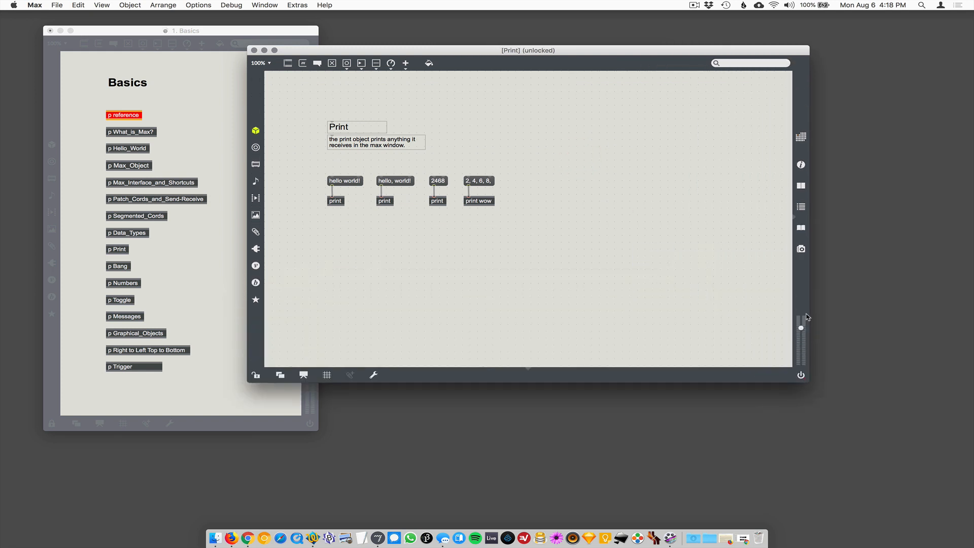
pyautogui.moveTo(801, 207)
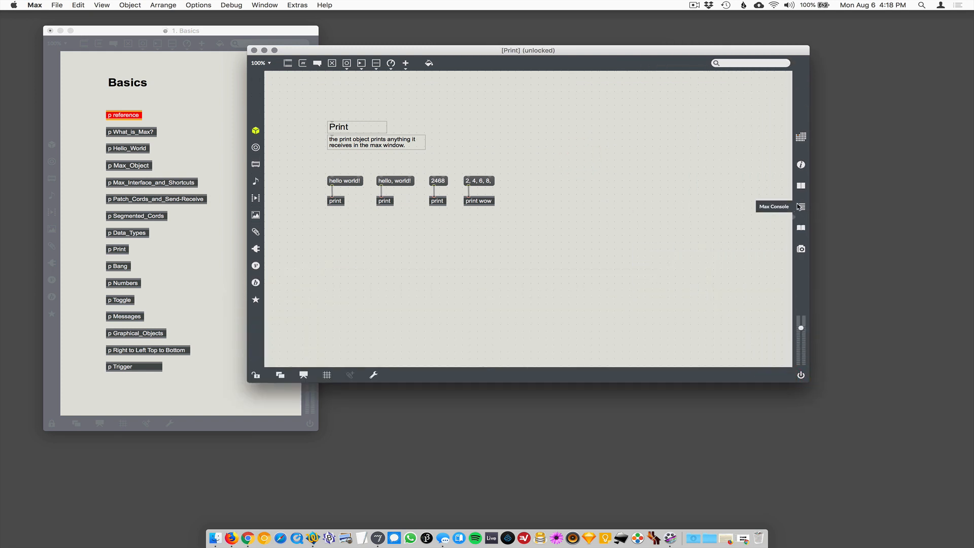
pyautogui.click(799, 207)
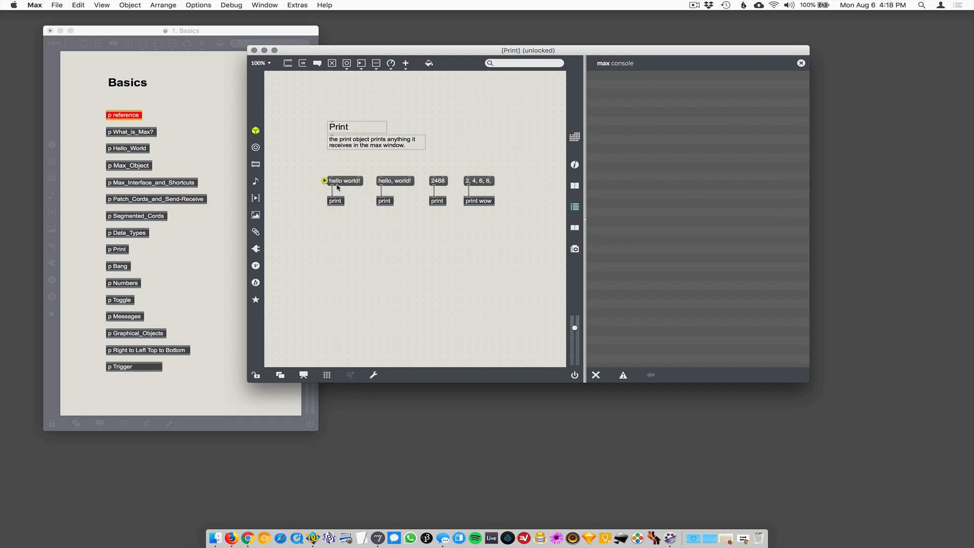
# Step: Toggle the patch lock so the hello world! box can be edited
pyautogui.click(345, 181)
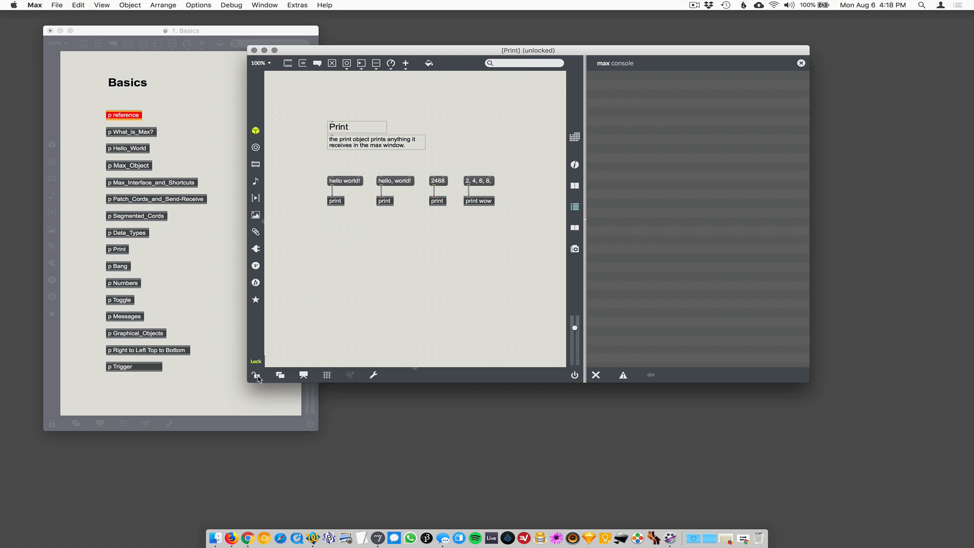
pyautogui.click(256, 375)
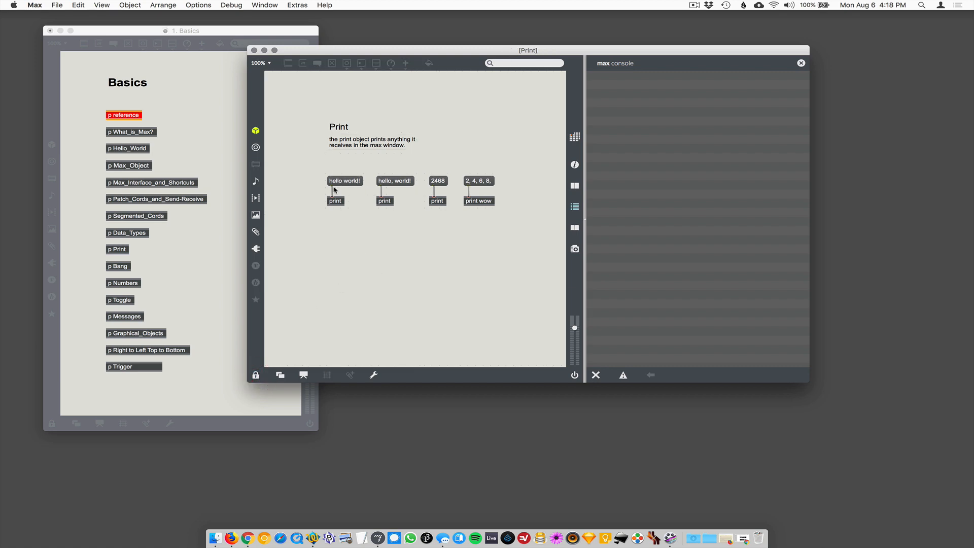
pyautogui.moveTo(270, 376)
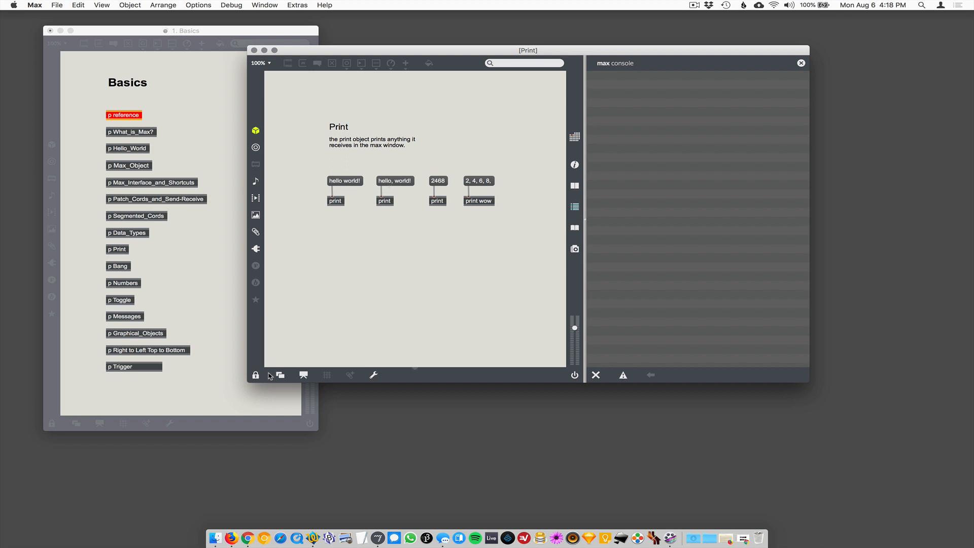
pyautogui.click(255, 376)
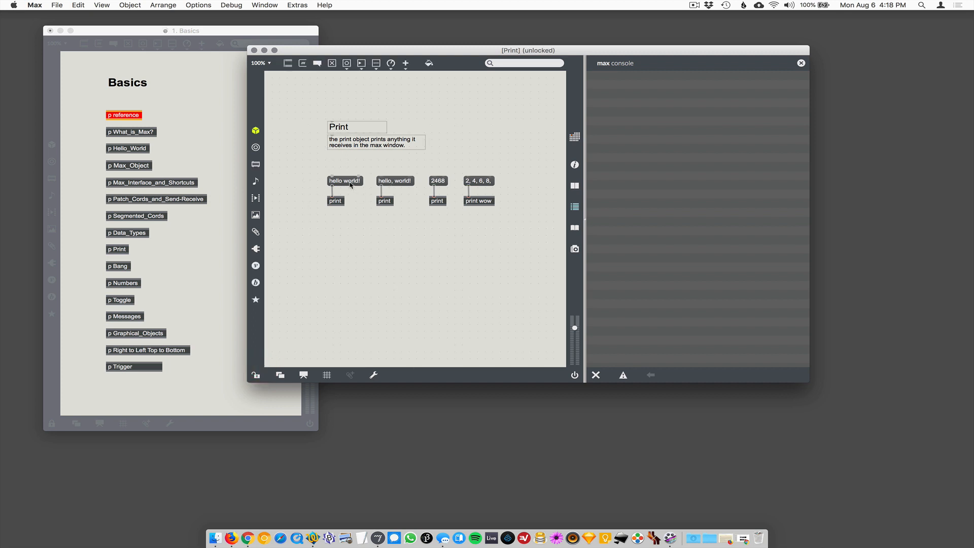
# Step: Move the first hello world! message box up-left and lock the patch again
pyautogui.click(345, 180)
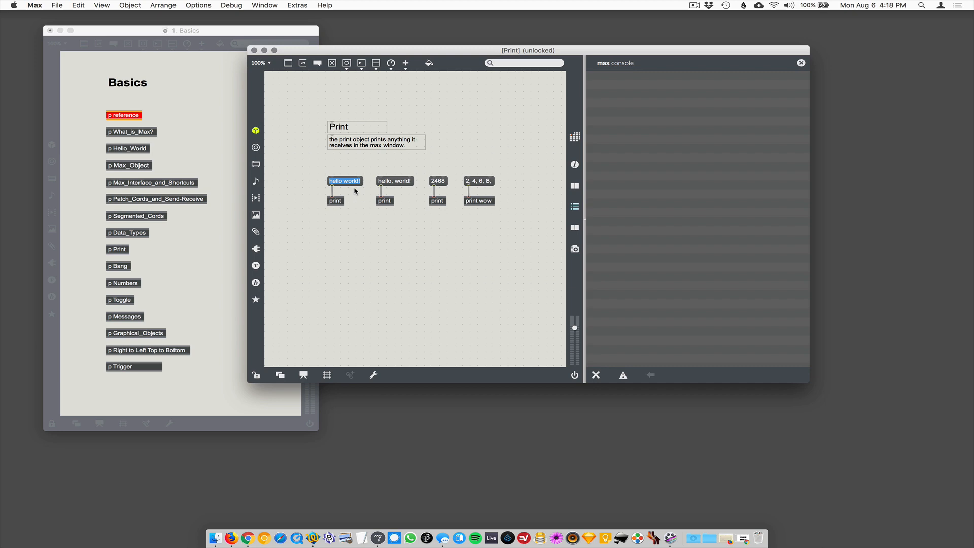
pyautogui.click(349, 196)
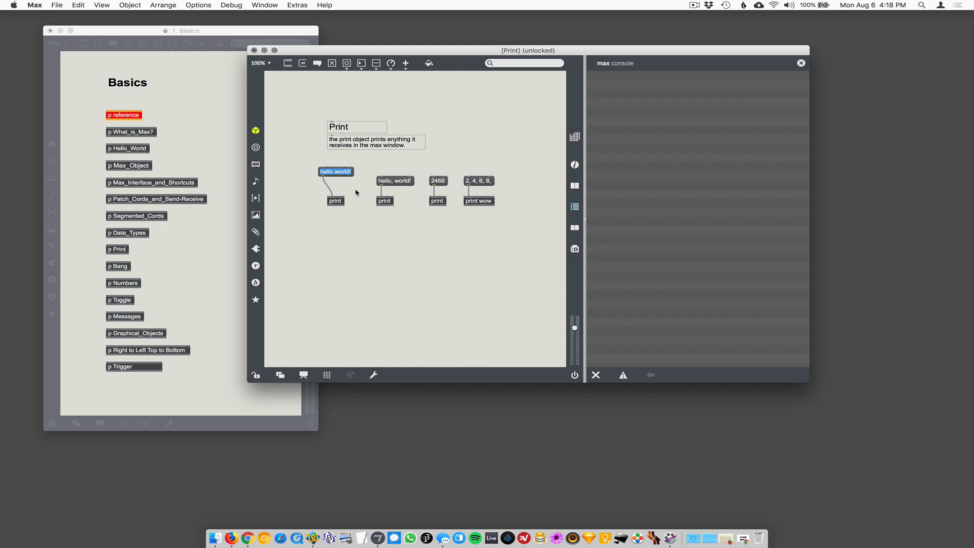
pyautogui.click(254, 375)
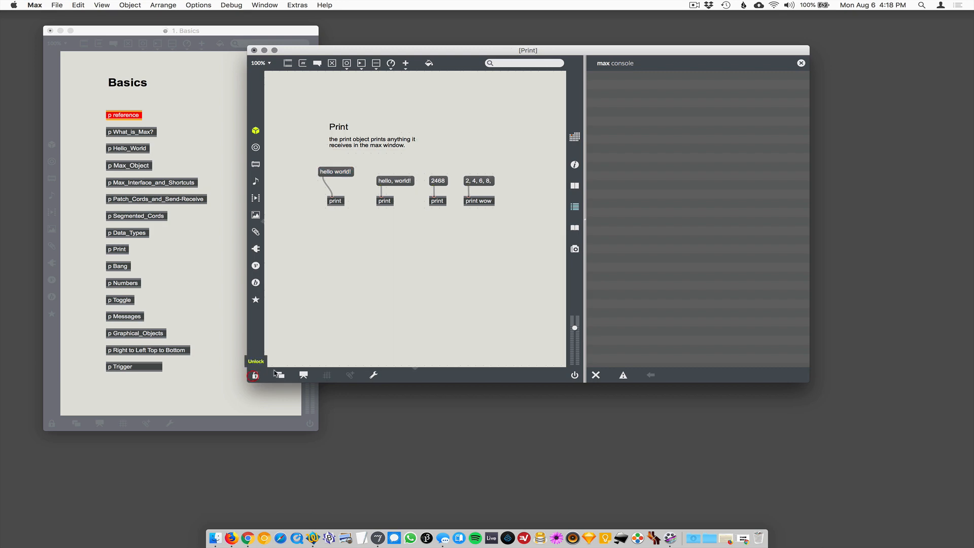
# Step: Fire the hello world! message so the console fills with print: hello world! lines
pyautogui.click(253, 376)
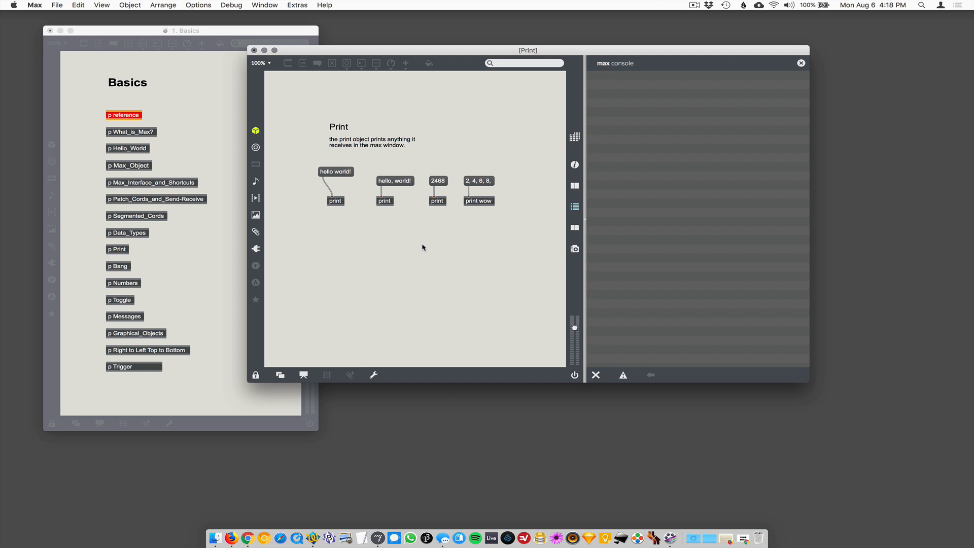
pyautogui.moveTo(381, 159)
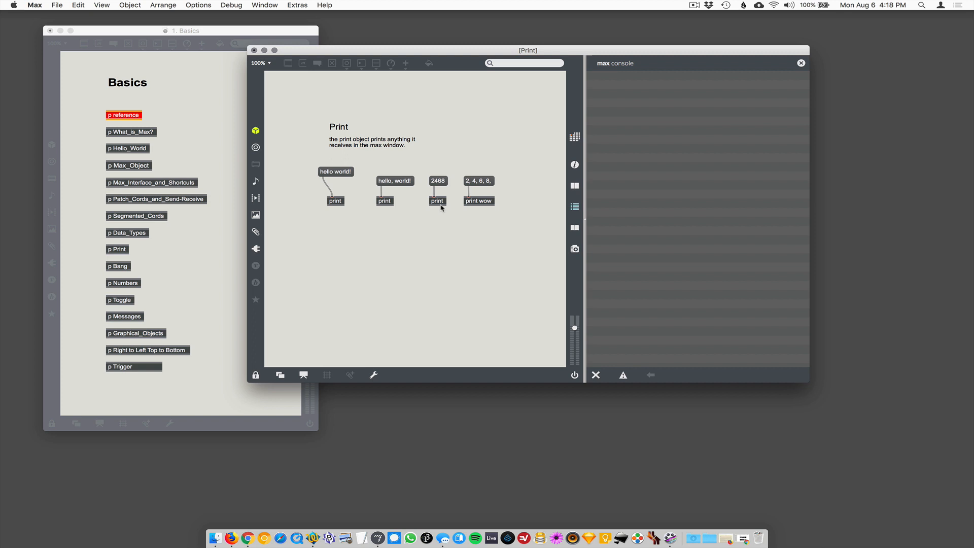
pyautogui.moveTo(562, 200)
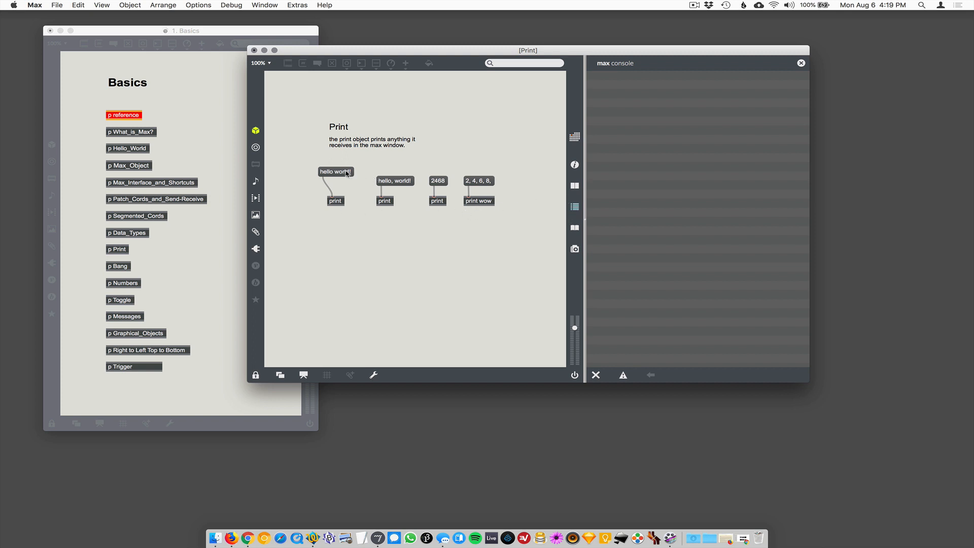
pyautogui.click(335, 172)
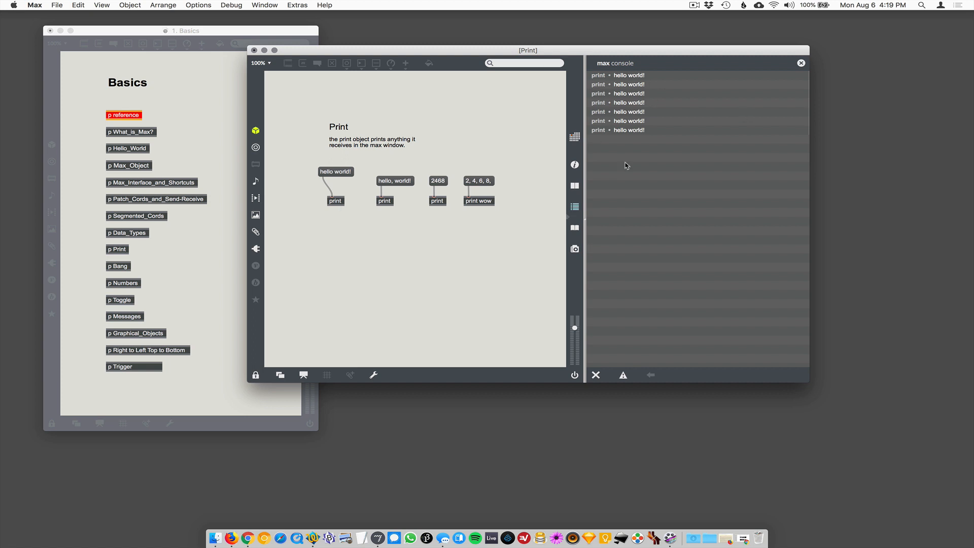
pyautogui.moveTo(490, 167)
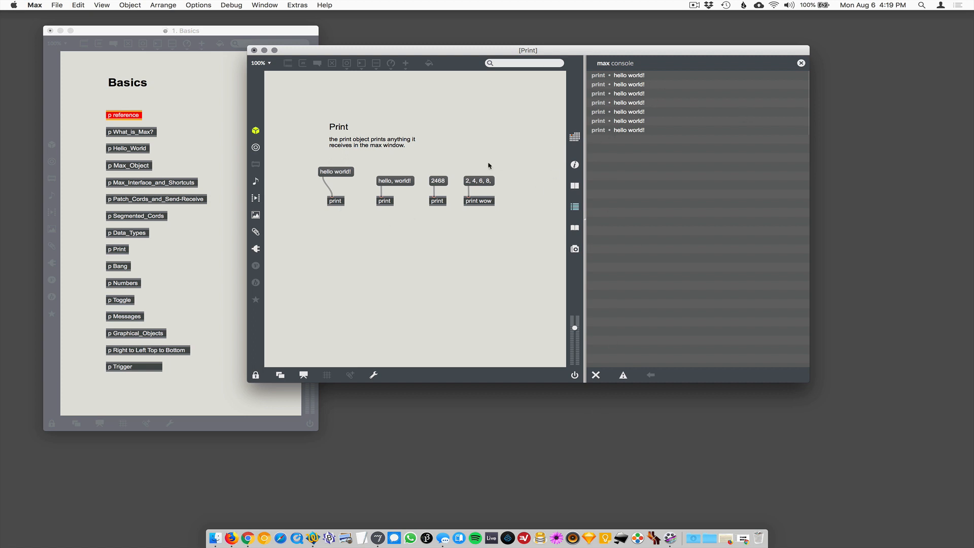
pyautogui.moveTo(396, 187)
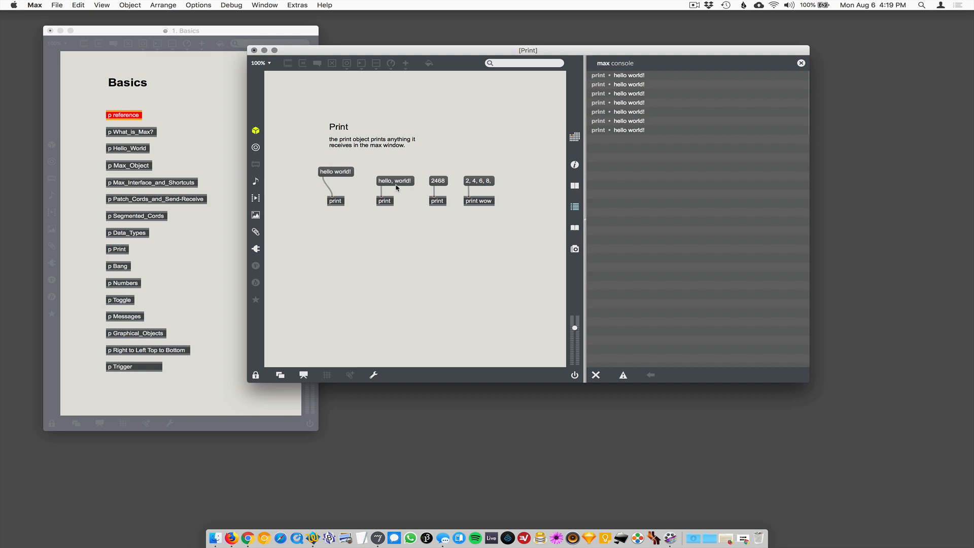
pyautogui.moveTo(390, 191)
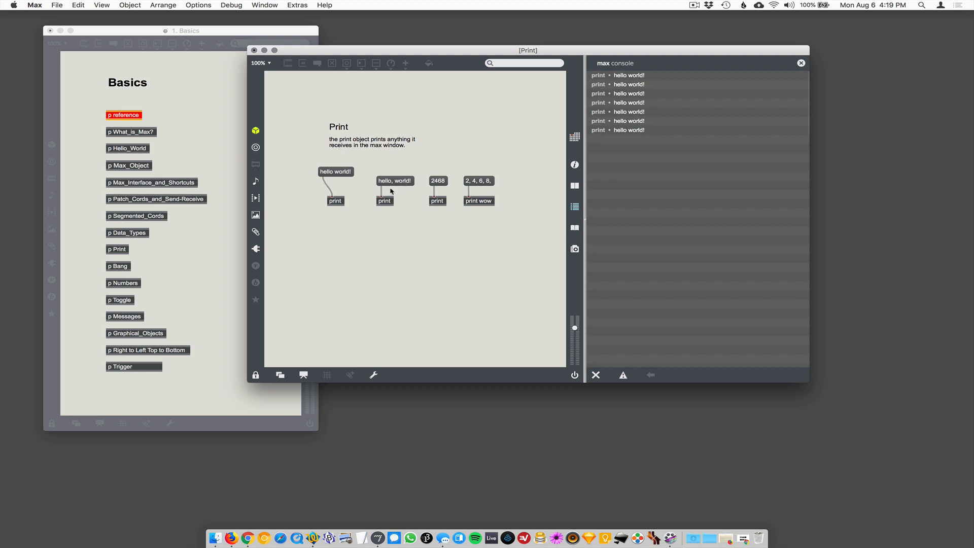
pyautogui.moveTo(392, 187)
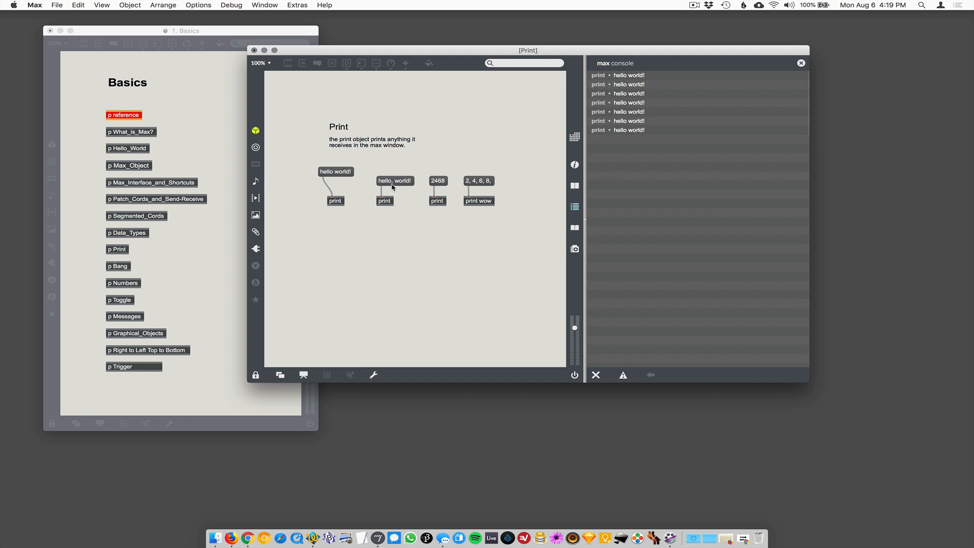
pyautogui.moveTo(403, 188)
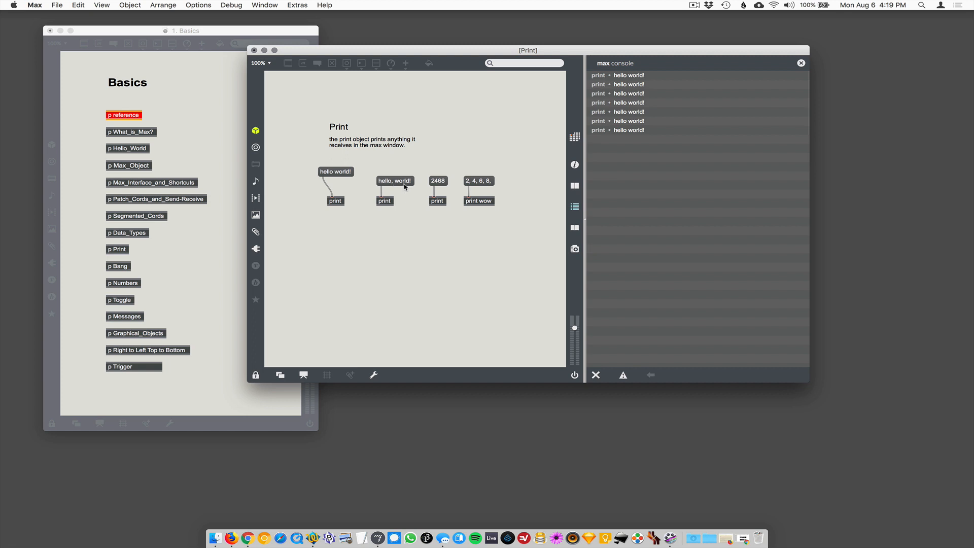
pyautogui.moveTo(396, 188)
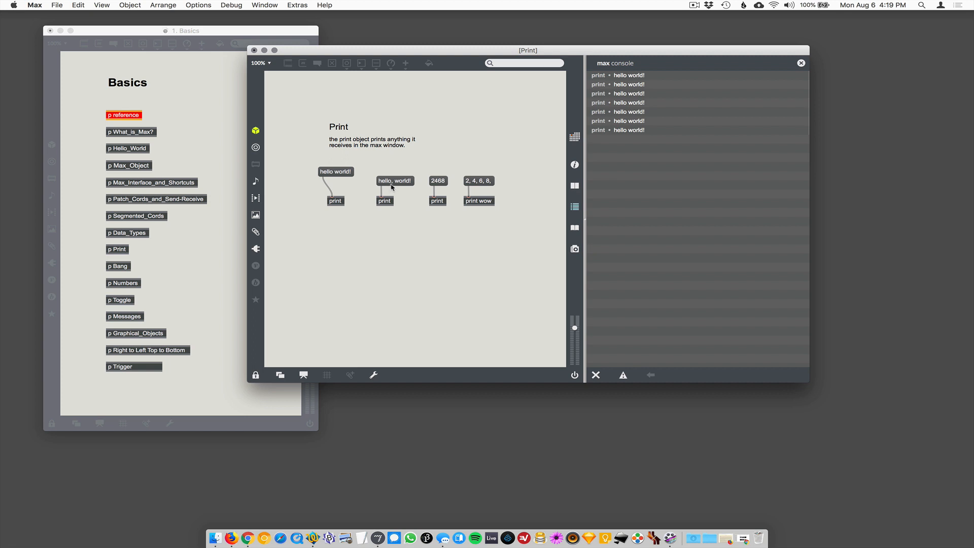
# Step: Clear the console, then send hello, world! and 2468 to their print objects
pyautogui.click(395, 181)
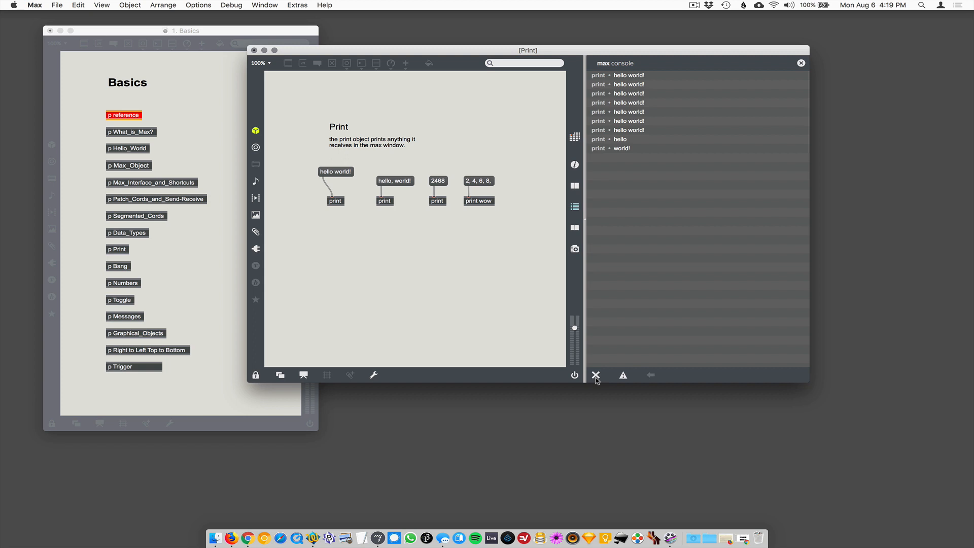
pyautogui.click(597, 375)
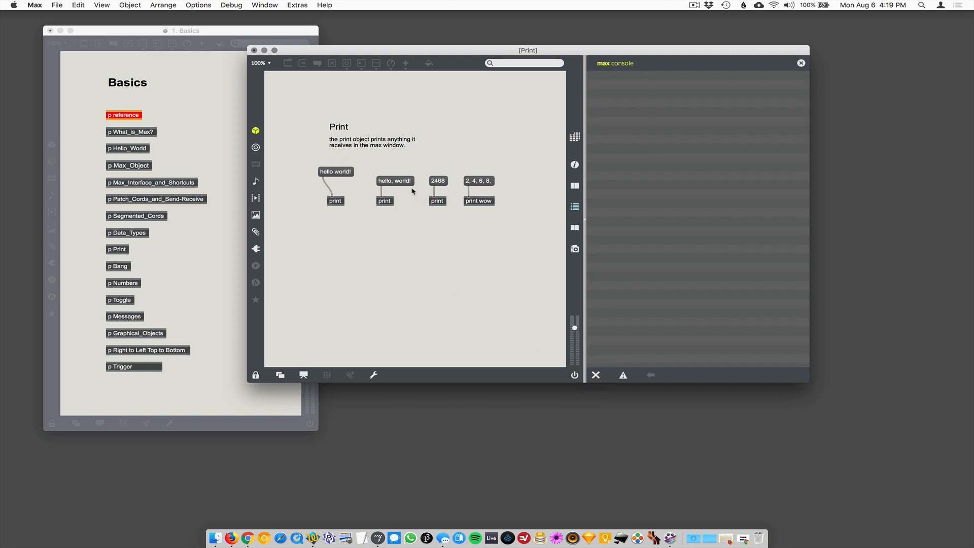
pyautogui.click(396, 181)
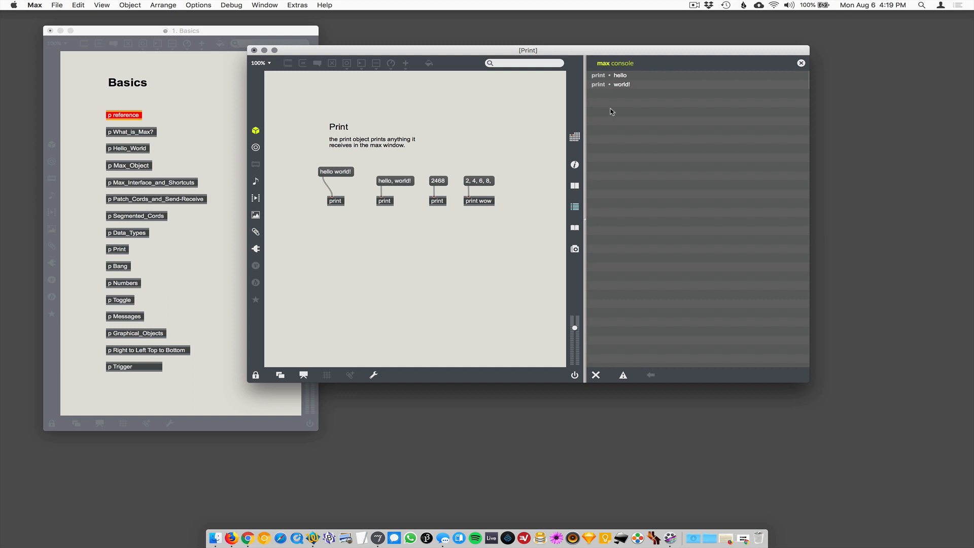
pyautogui.moveTo(507, 178)
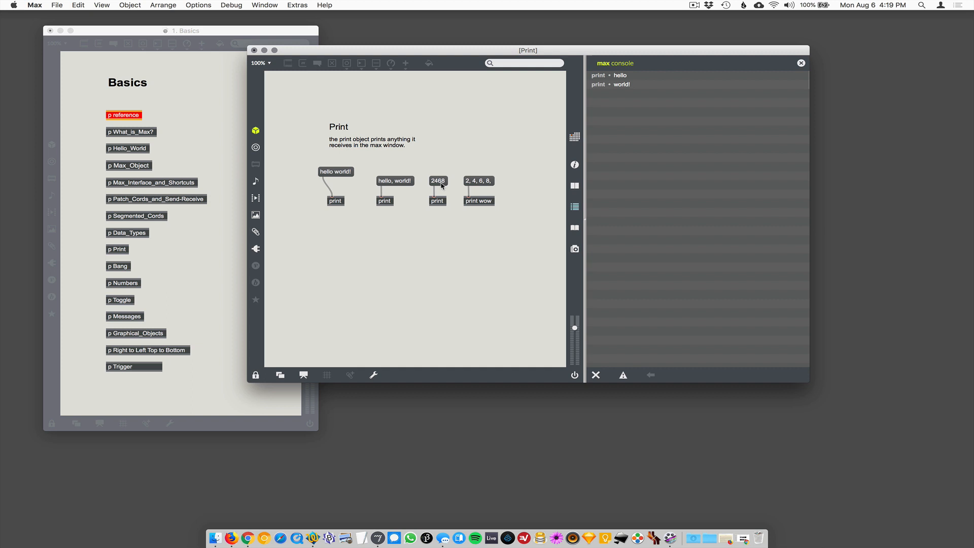
pyautogui.click(437, 181)
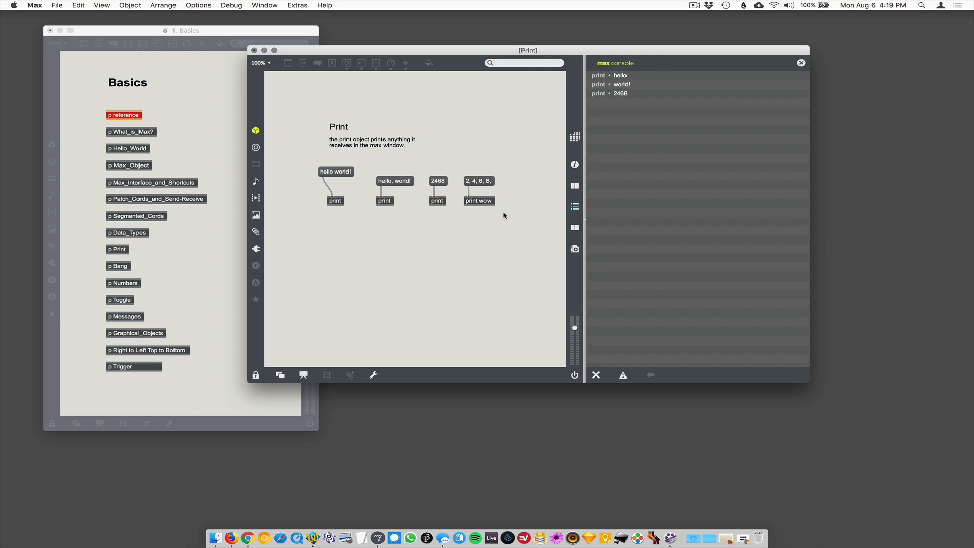
# Step: Clear the console and send the 2, 4, 6, 8 list to print wow three times
pyautogui.click(596, 375)
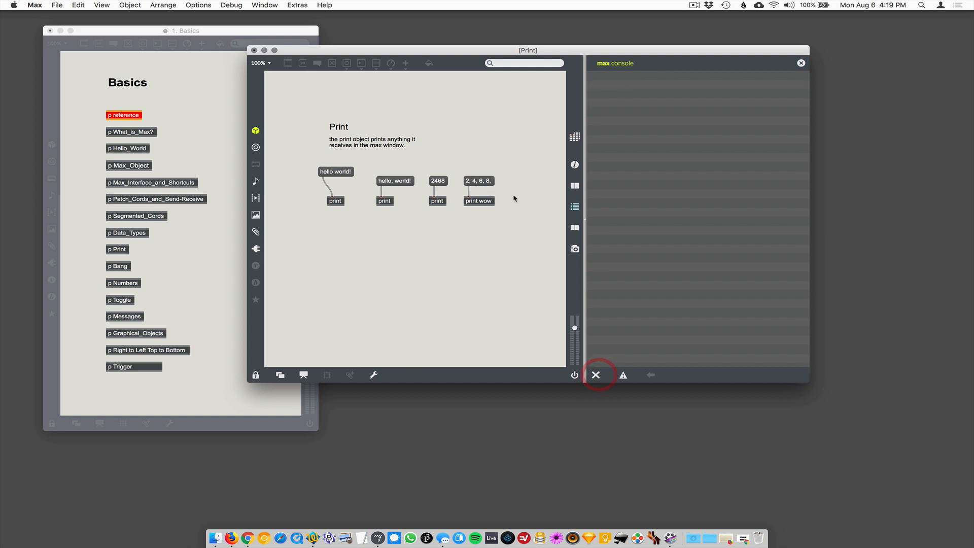
pyautogui.click(478, 180)
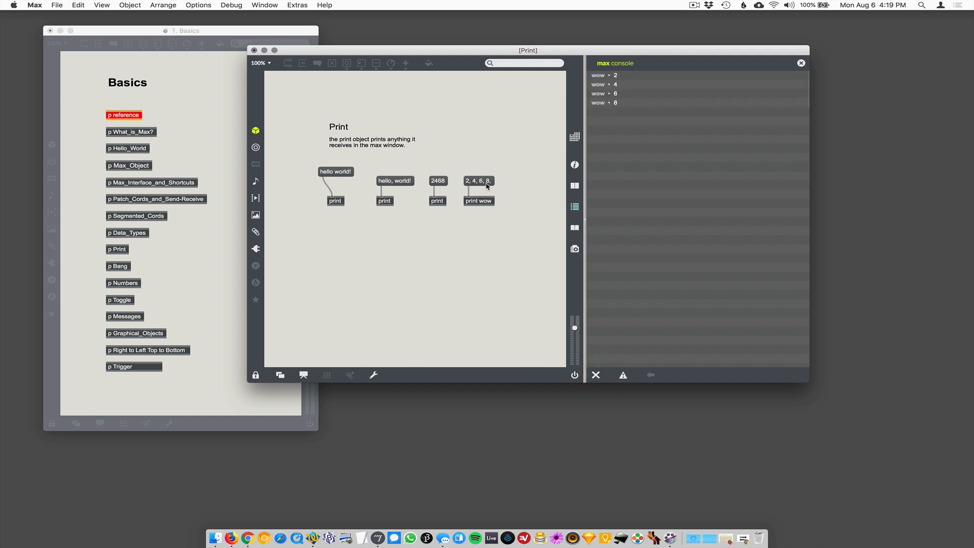
pyautogui.click(479, 180)
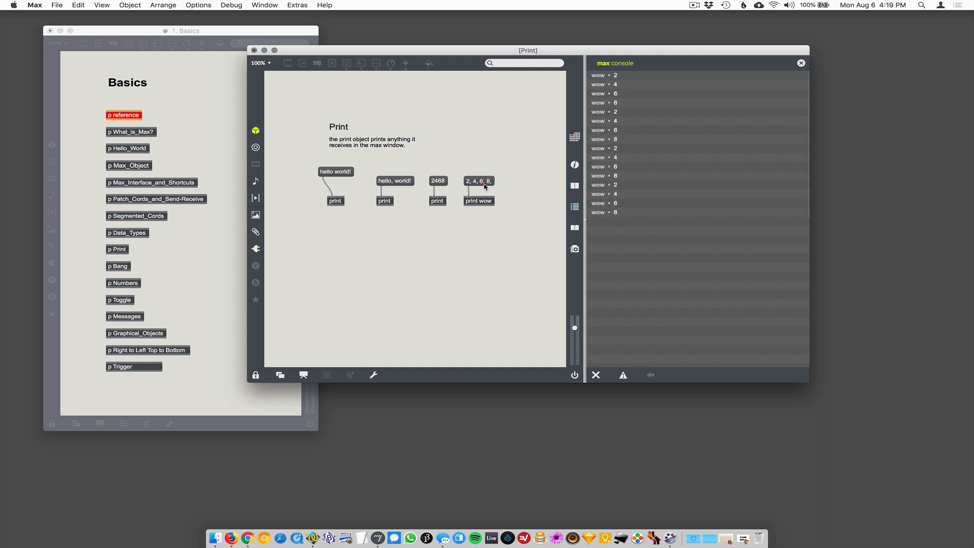
pyautogui.click(478, 180)
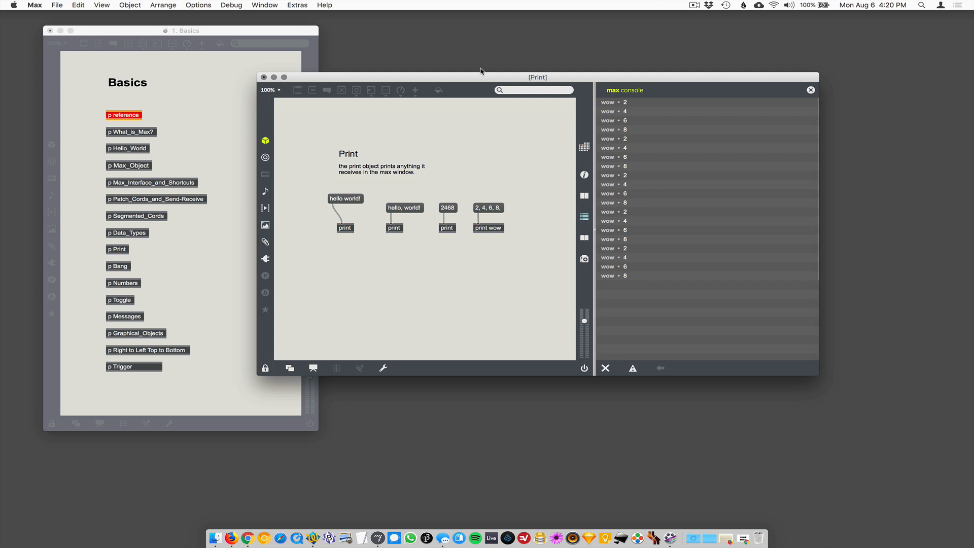
pyautogui.moveTo(542, 202)
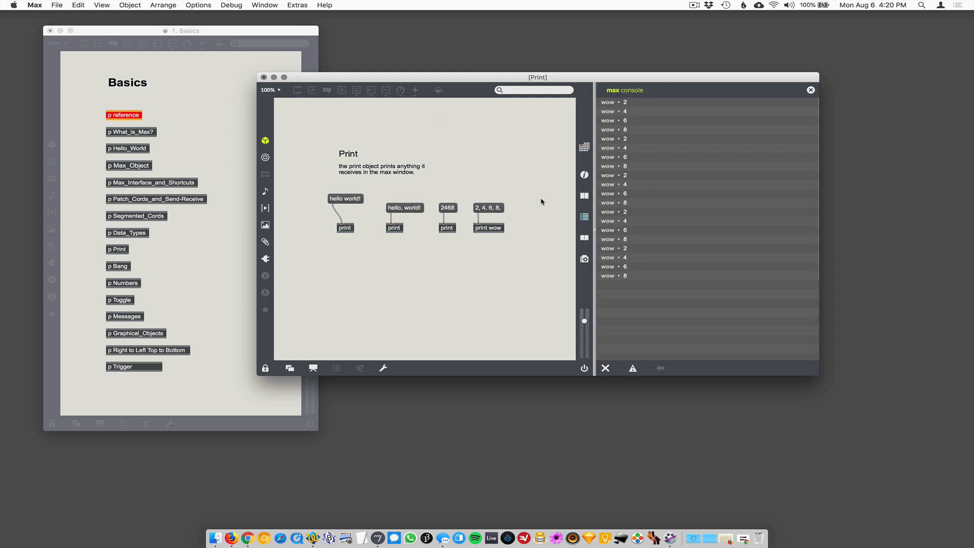
pyautogui.moveTo(573, 330)
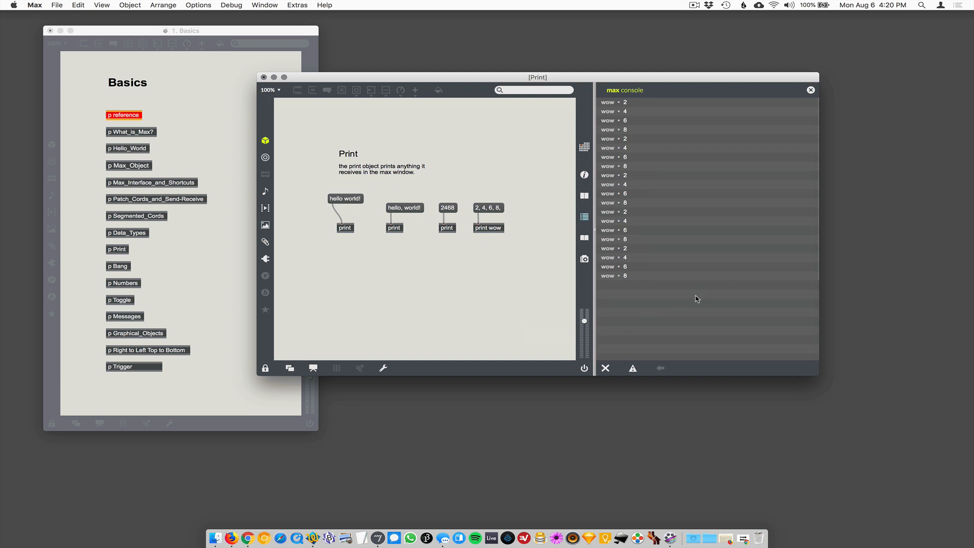
pyautogui.moveTo(814, 250)
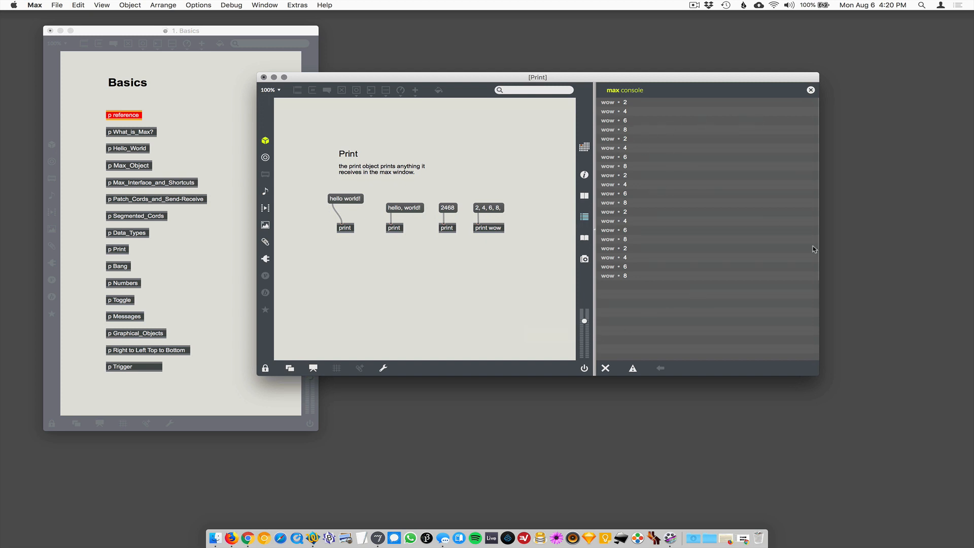
pyautogui.moveTo(454, 269)
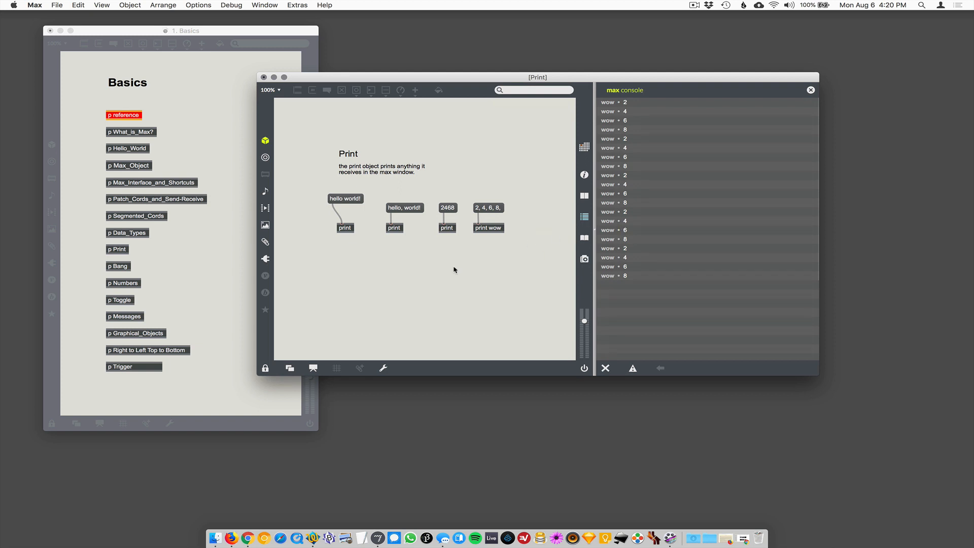
# Step: Unlock with Cmd+E and try a misspelled print object, leaving a 'No such object' error
pyautogui.press('cmd+e')
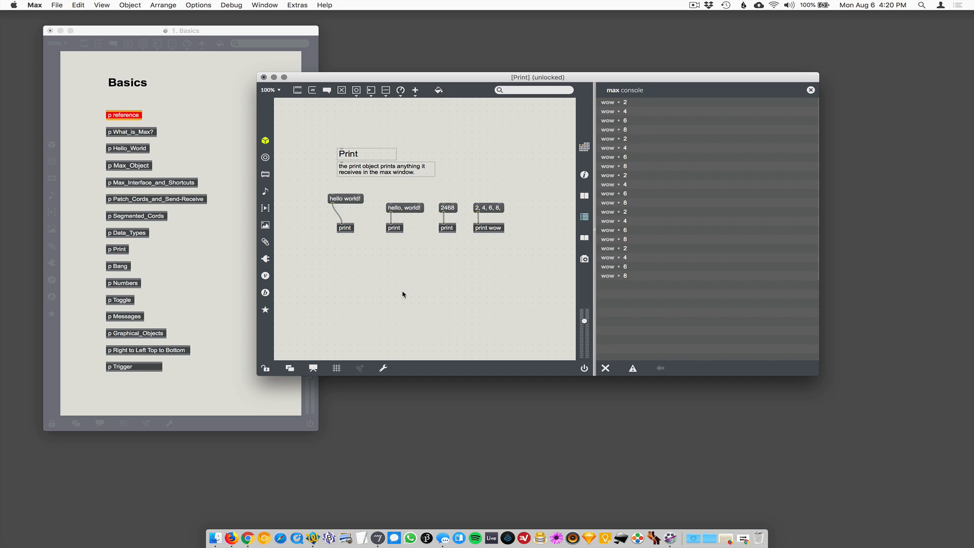
pyautogui.moveTo(405, 293)
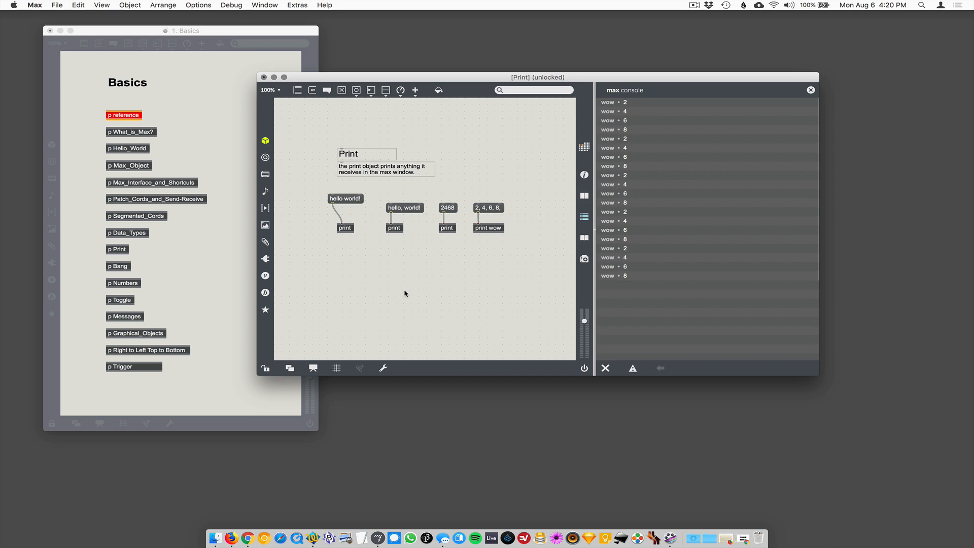
pyautogui.moveTo(414, 288)
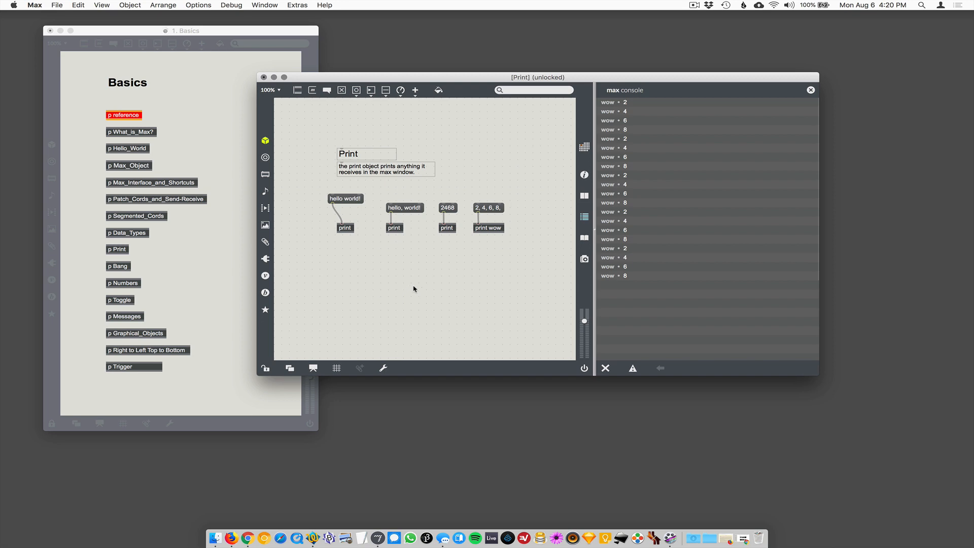
pyautogui.moveTo(452, 290)
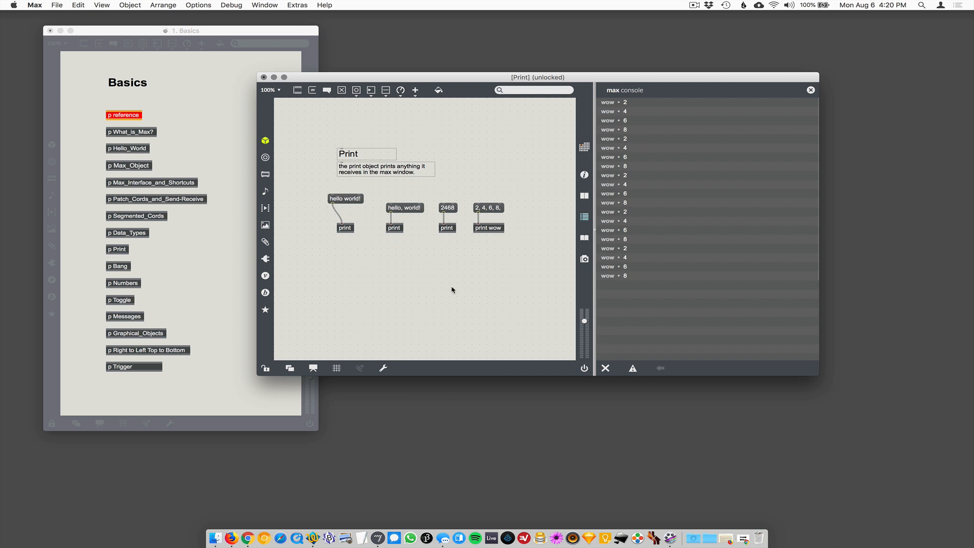
pyautogui.write('print')
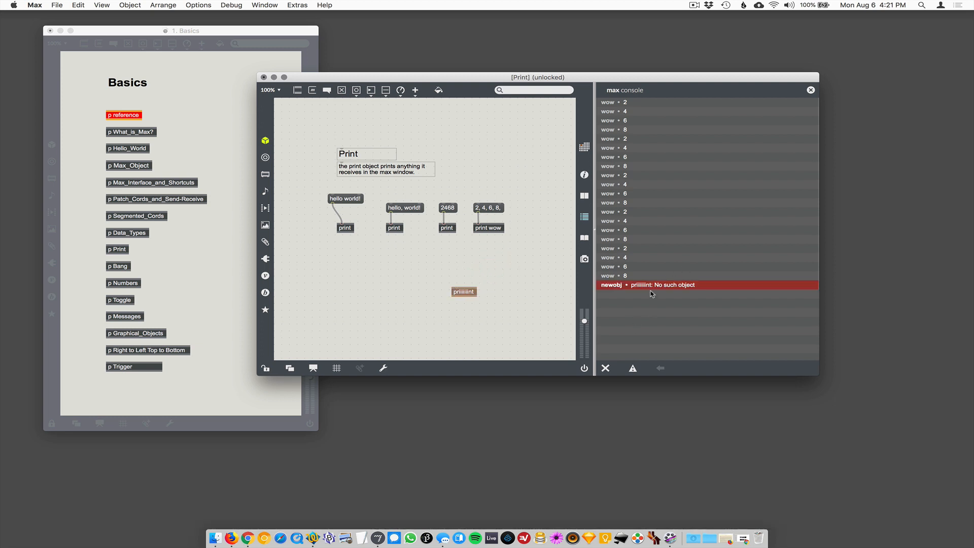
pyautogui.moveTo(677, 289)
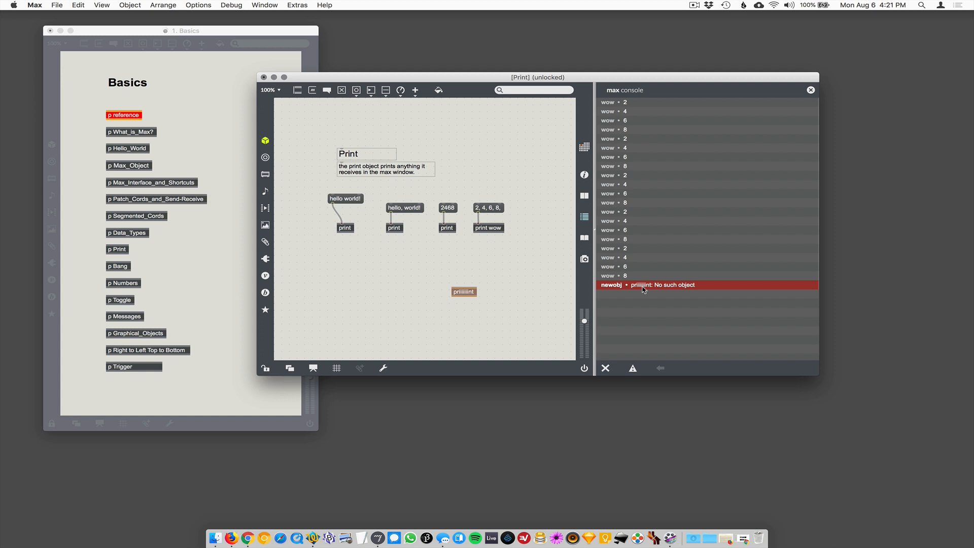
pyautogui.moveTo(491, 313)
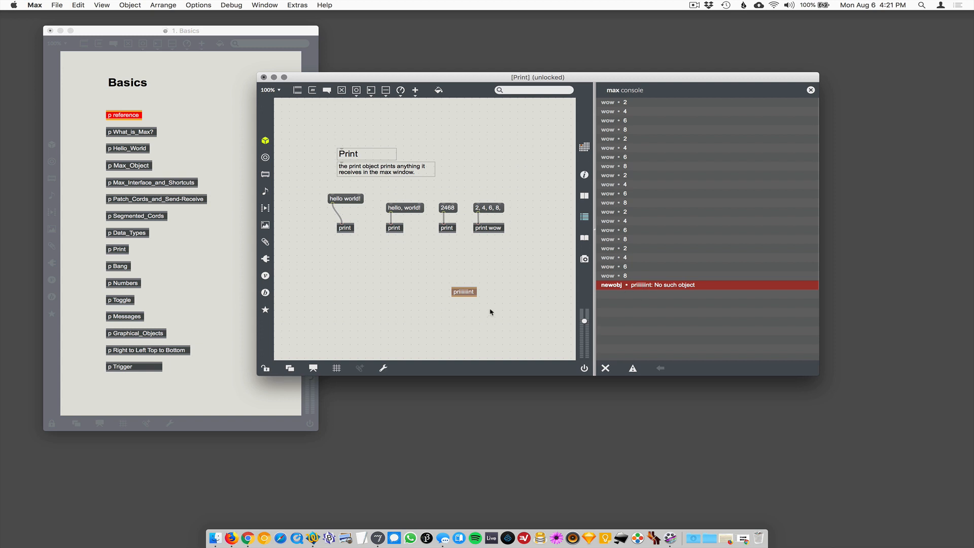
pyautogui.click(463, 292)
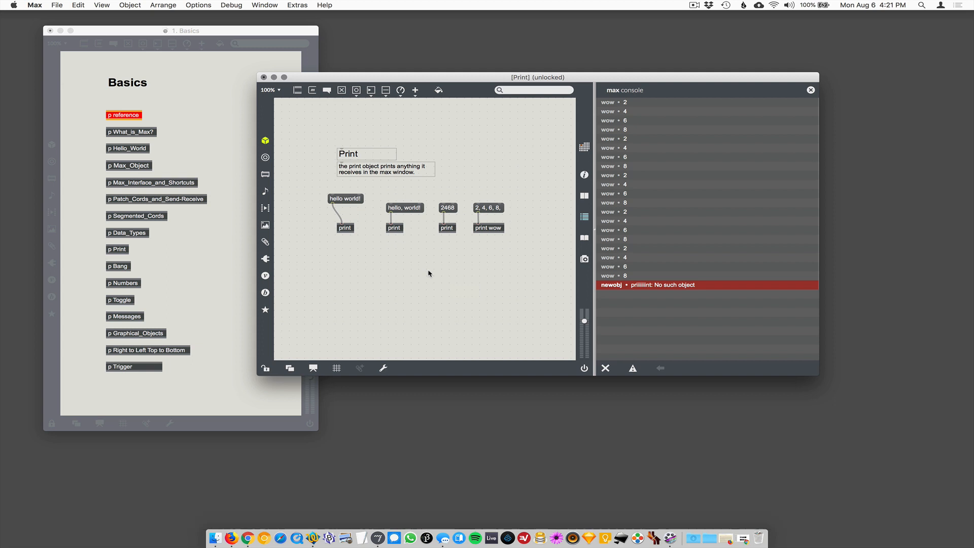
pyautogui.moveTo(605, 369)
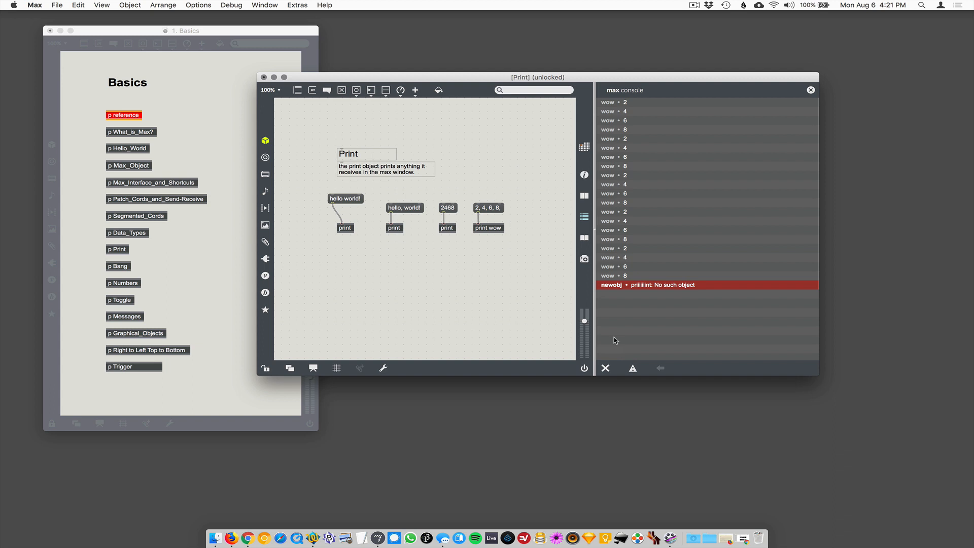
pyautogui.click(692, 6)
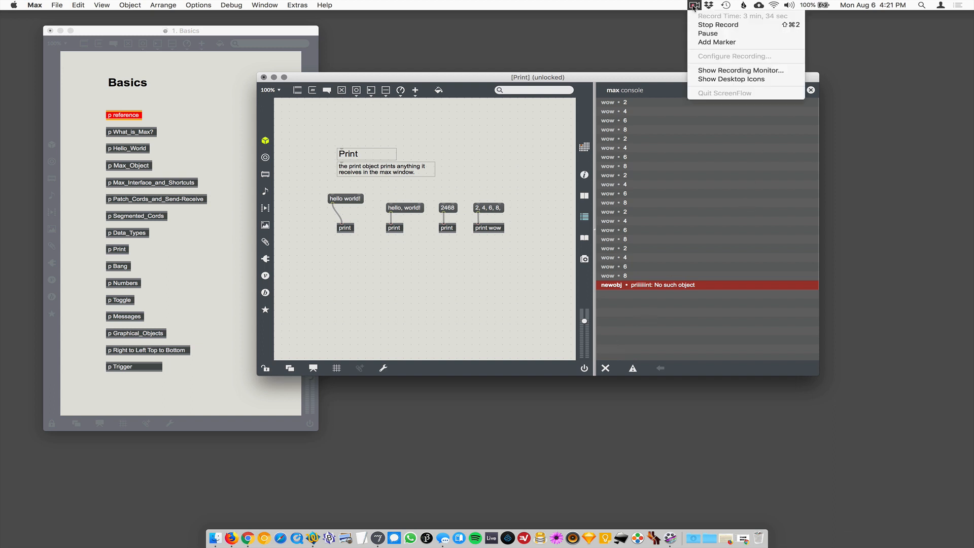